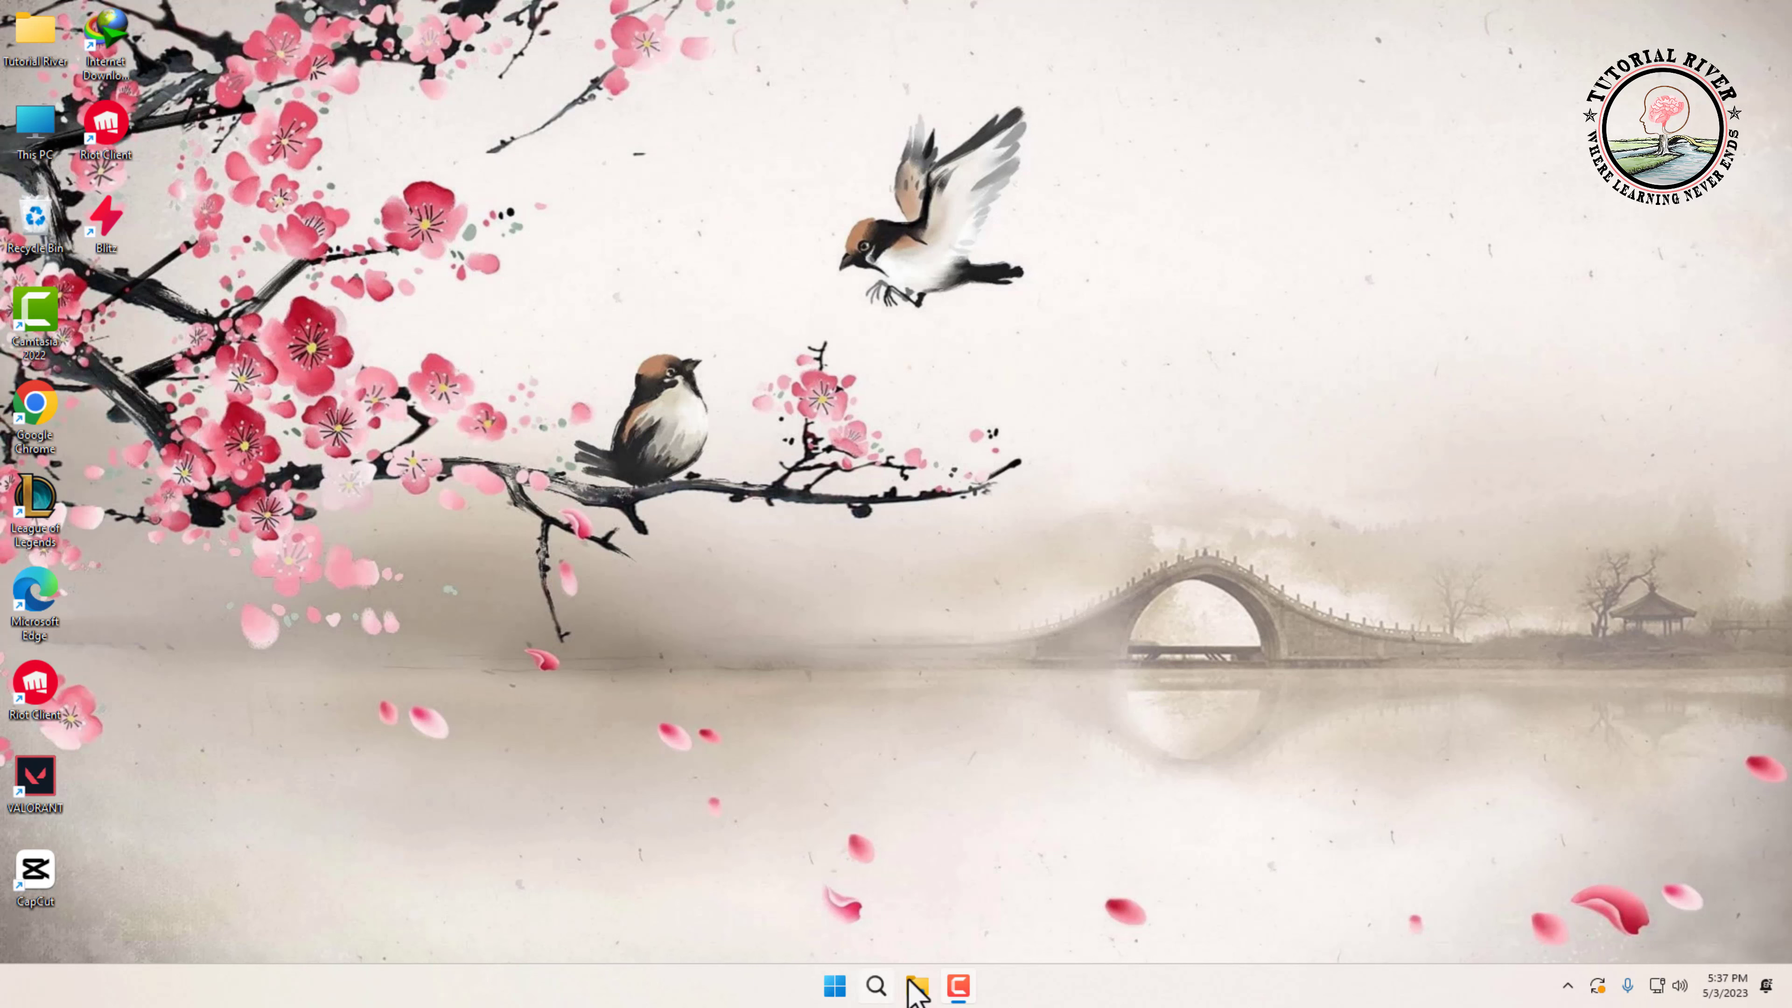
Launch Control Panel from a Start menu search for 'control Panel'.
left_click(834, 986)
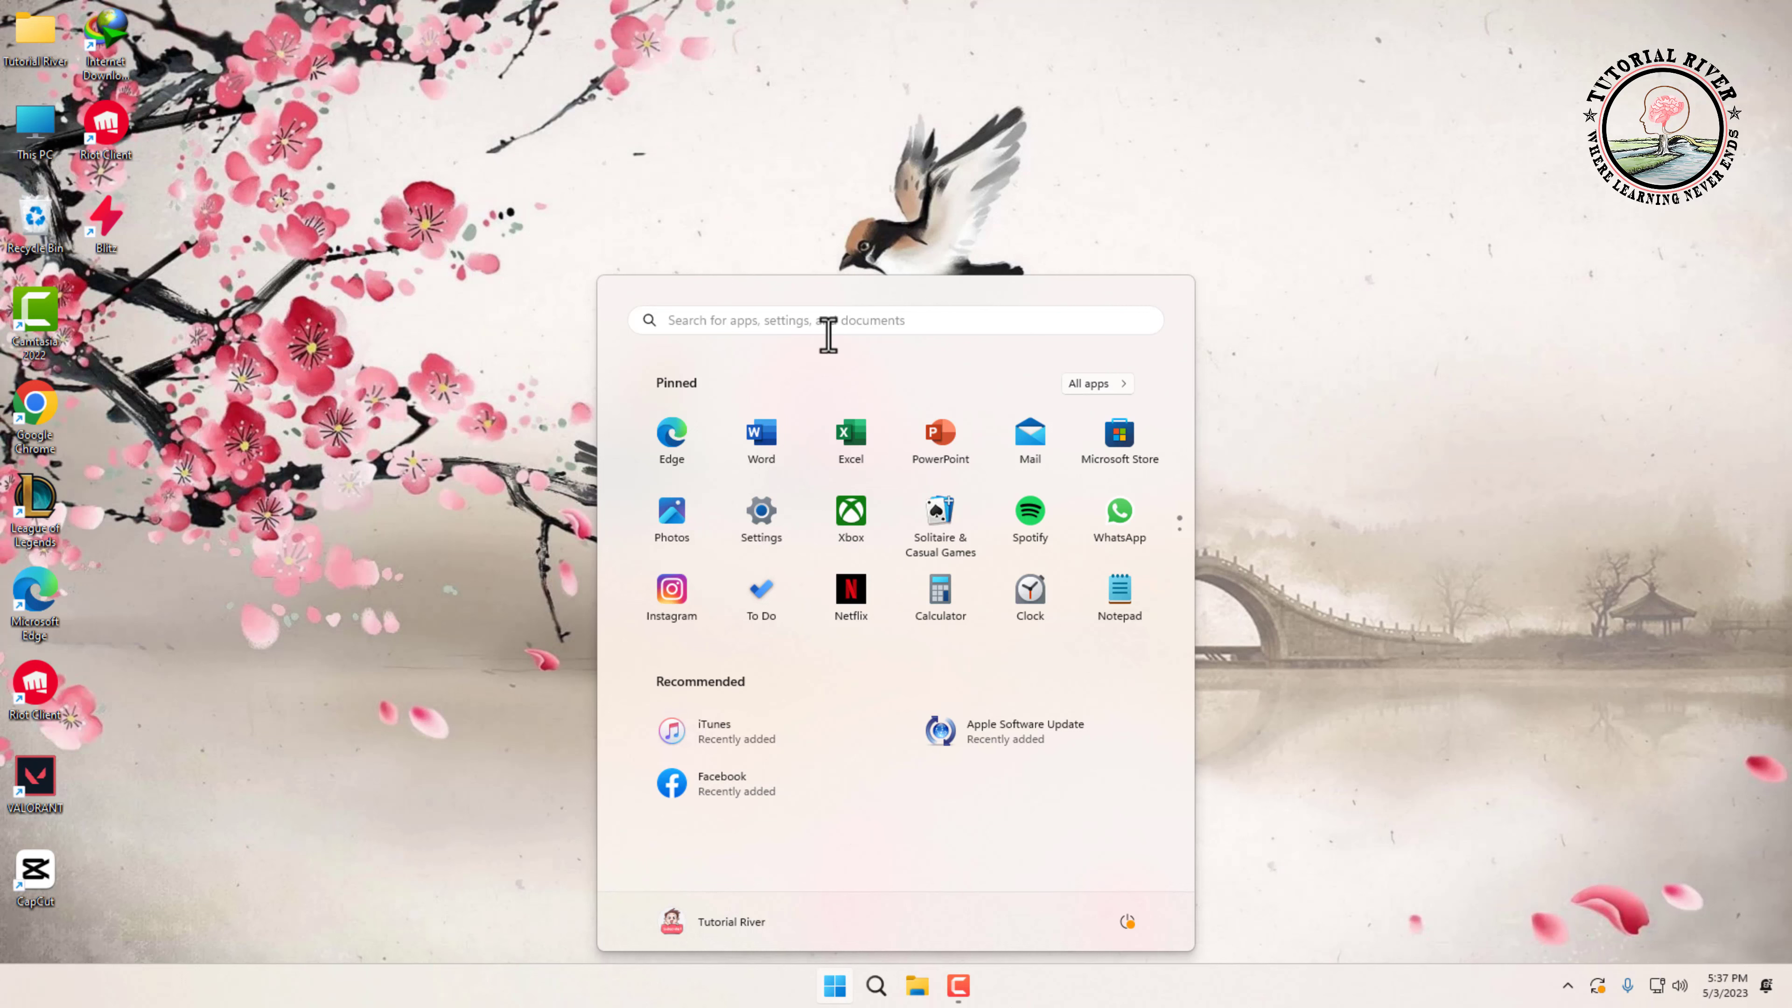
type("control Panel")
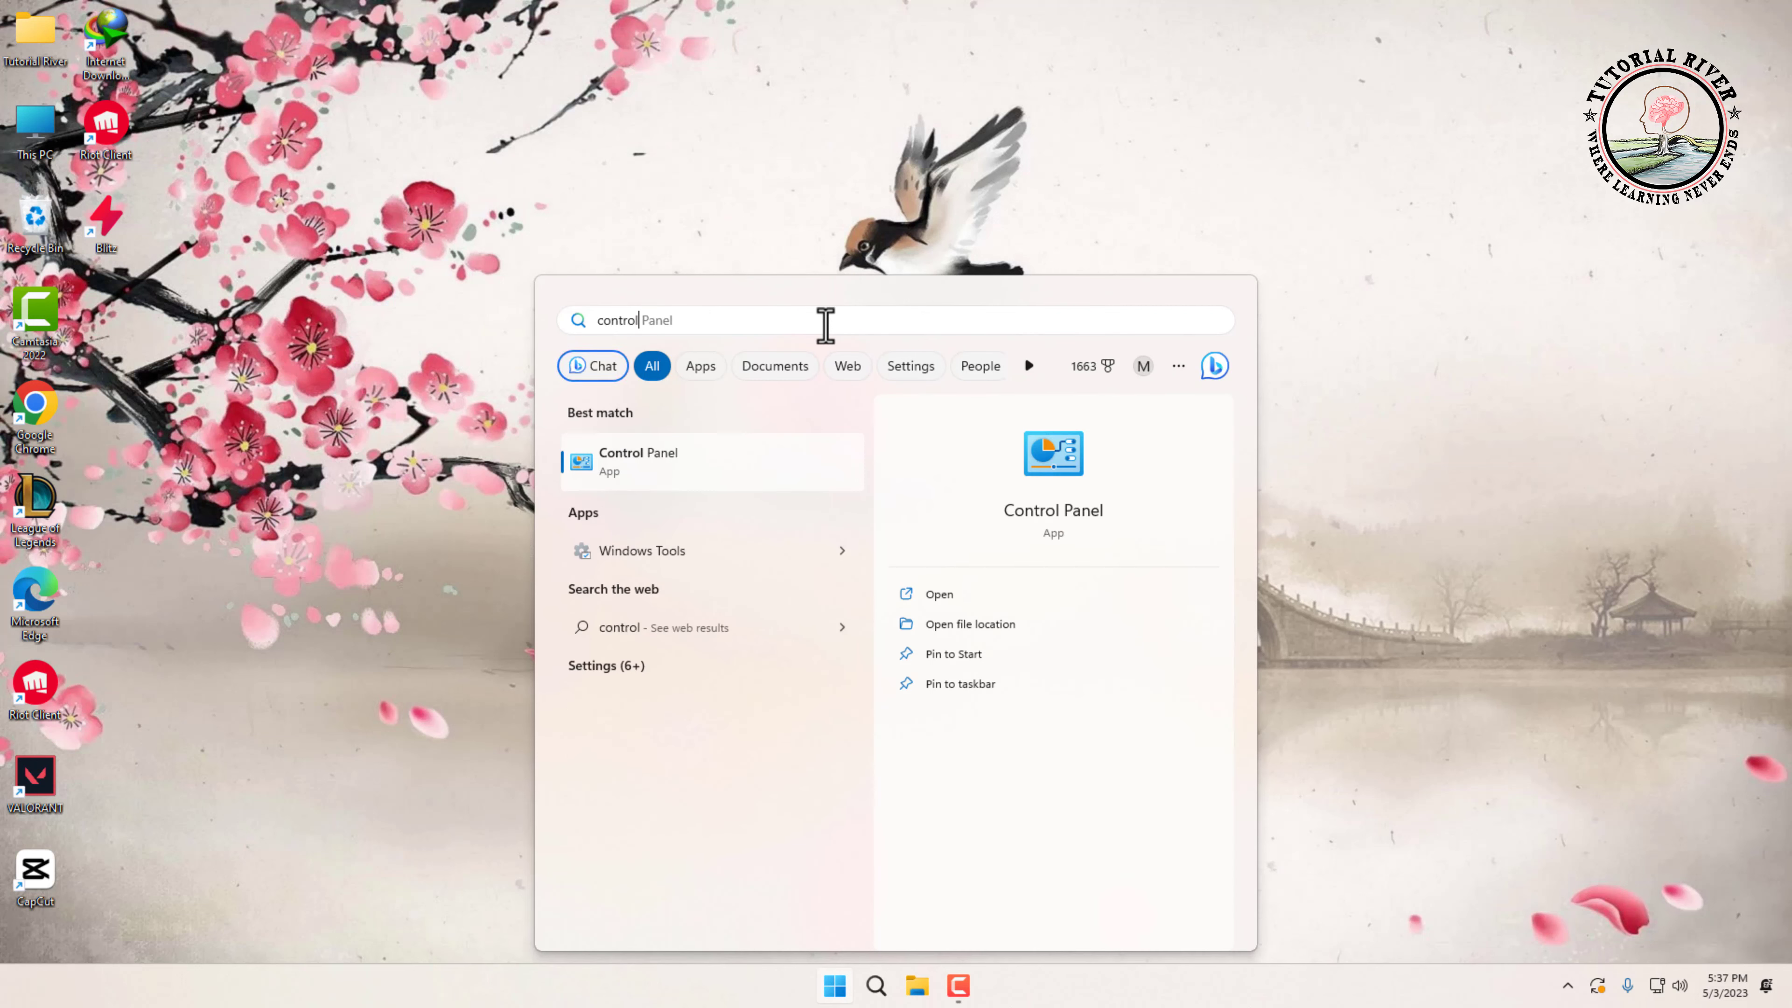
left_click(637, 460)
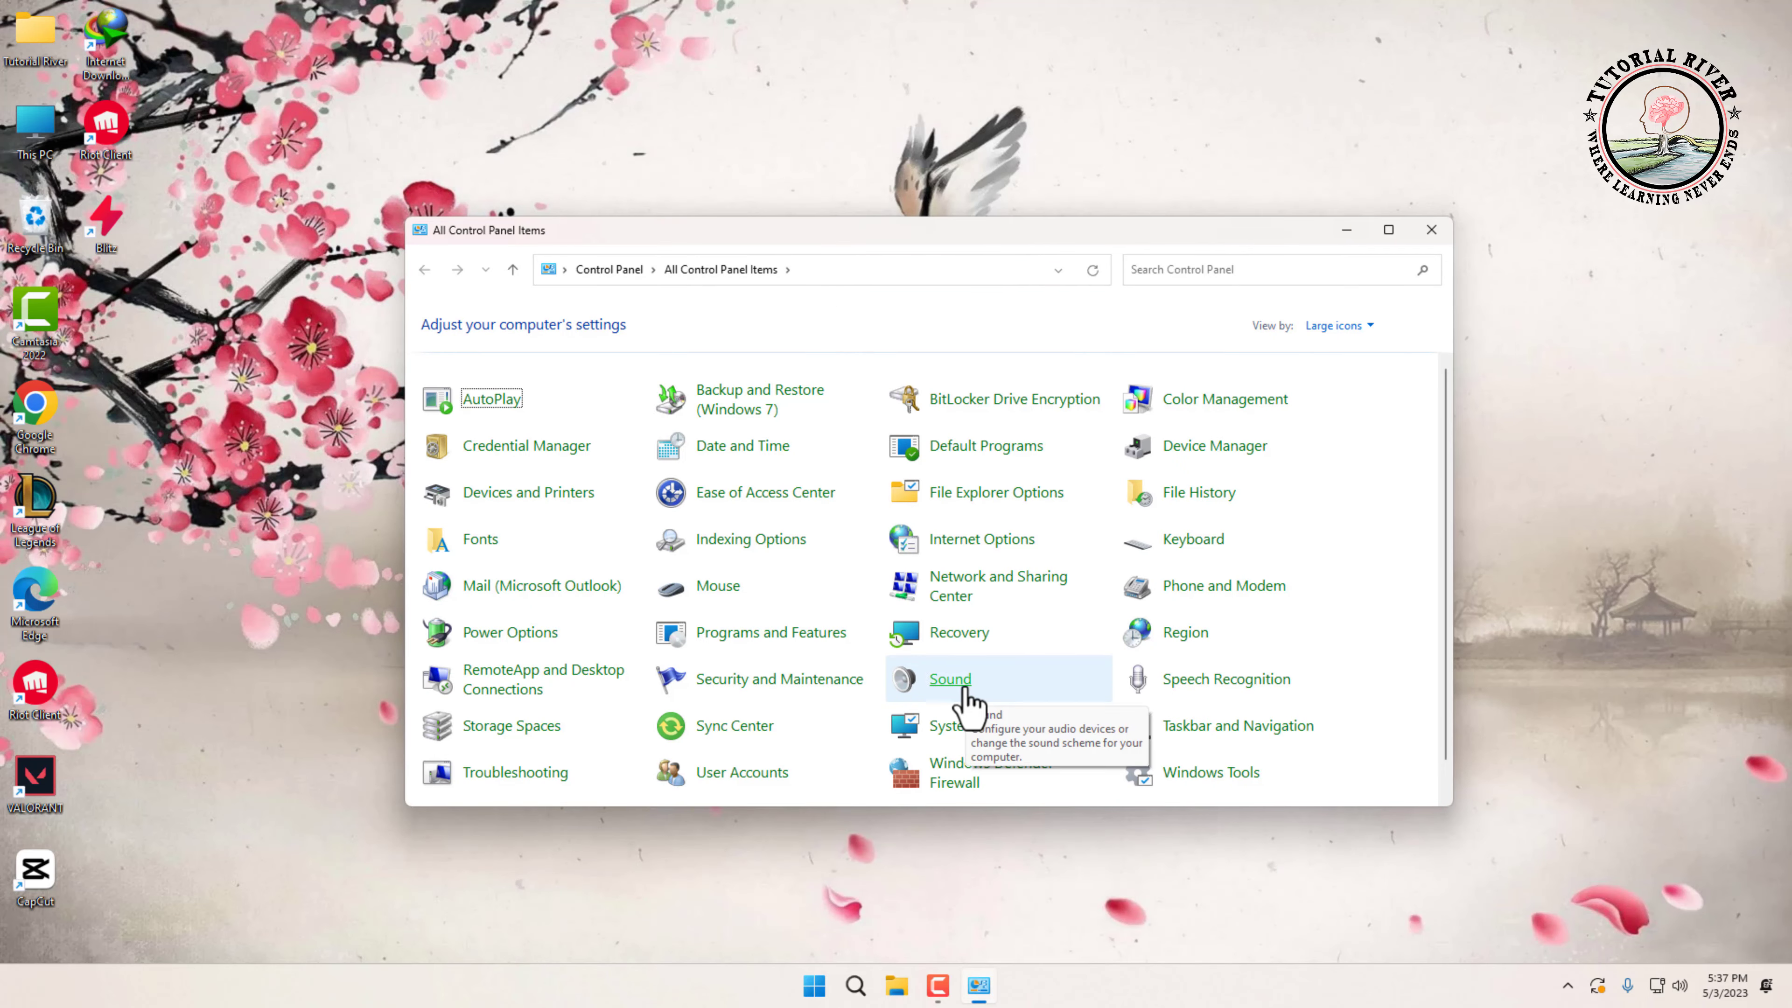
Open Sound from All Control Panel Items and switch to the Recording devices list.
left_click(950, 678)
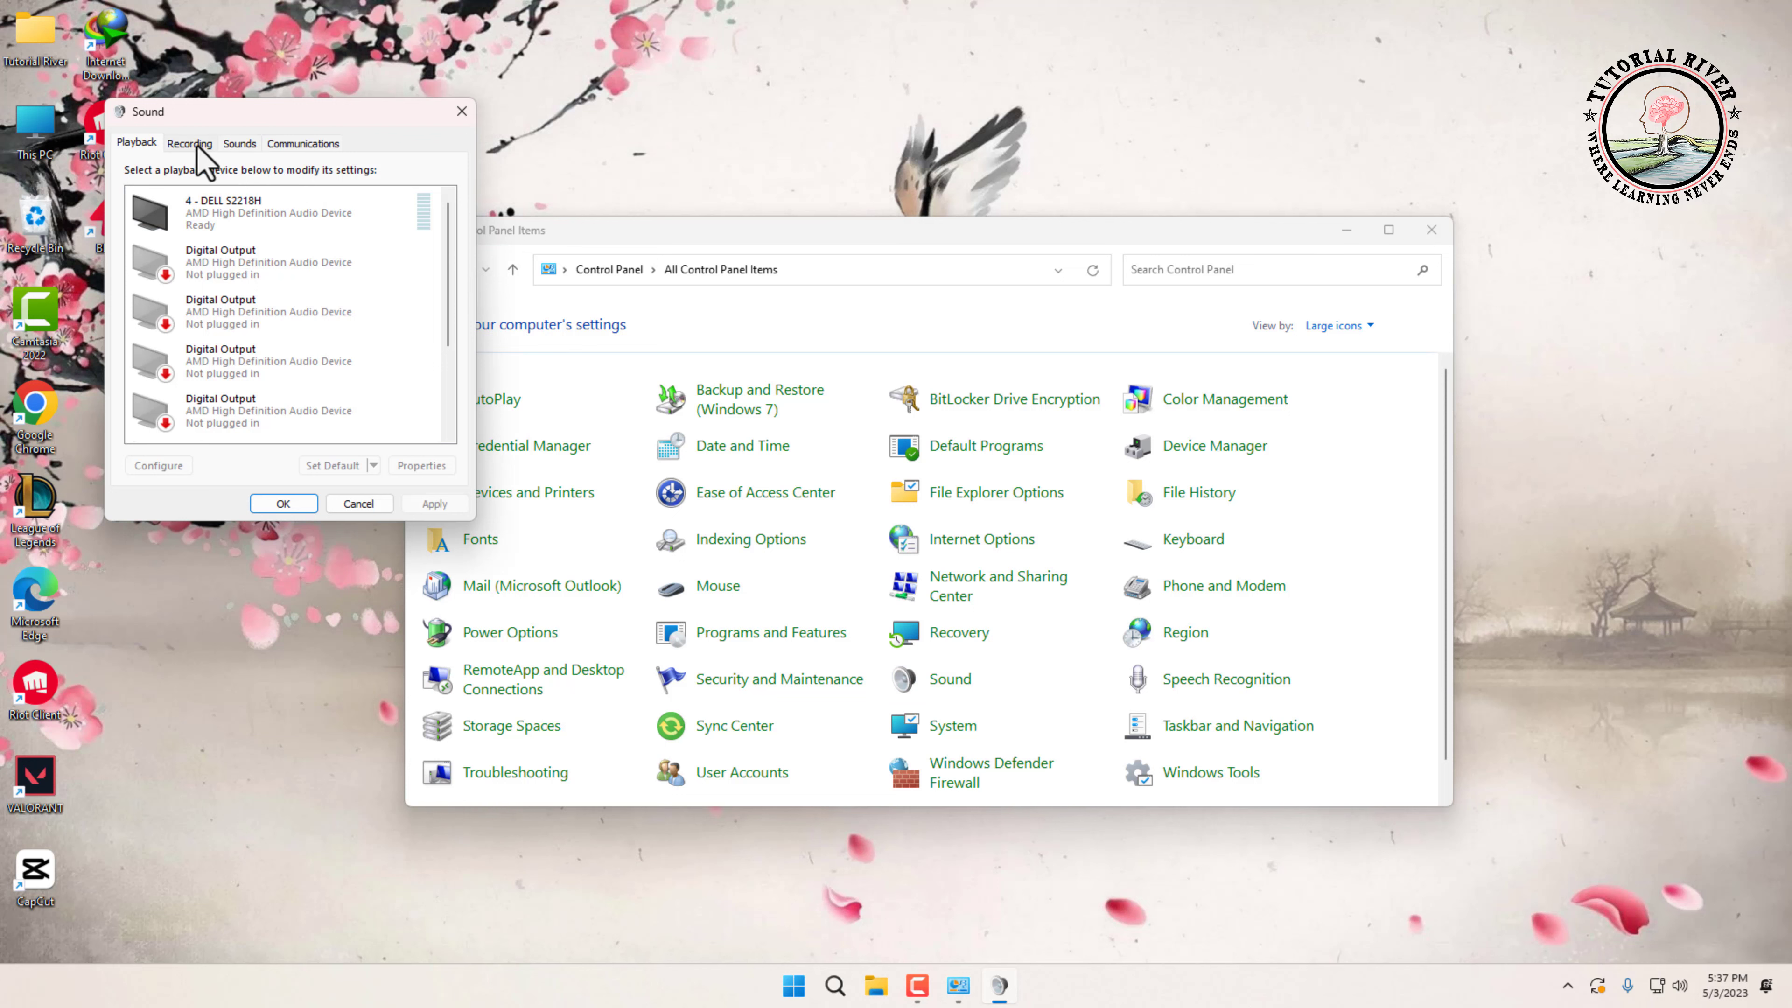
left_click(190, 142)
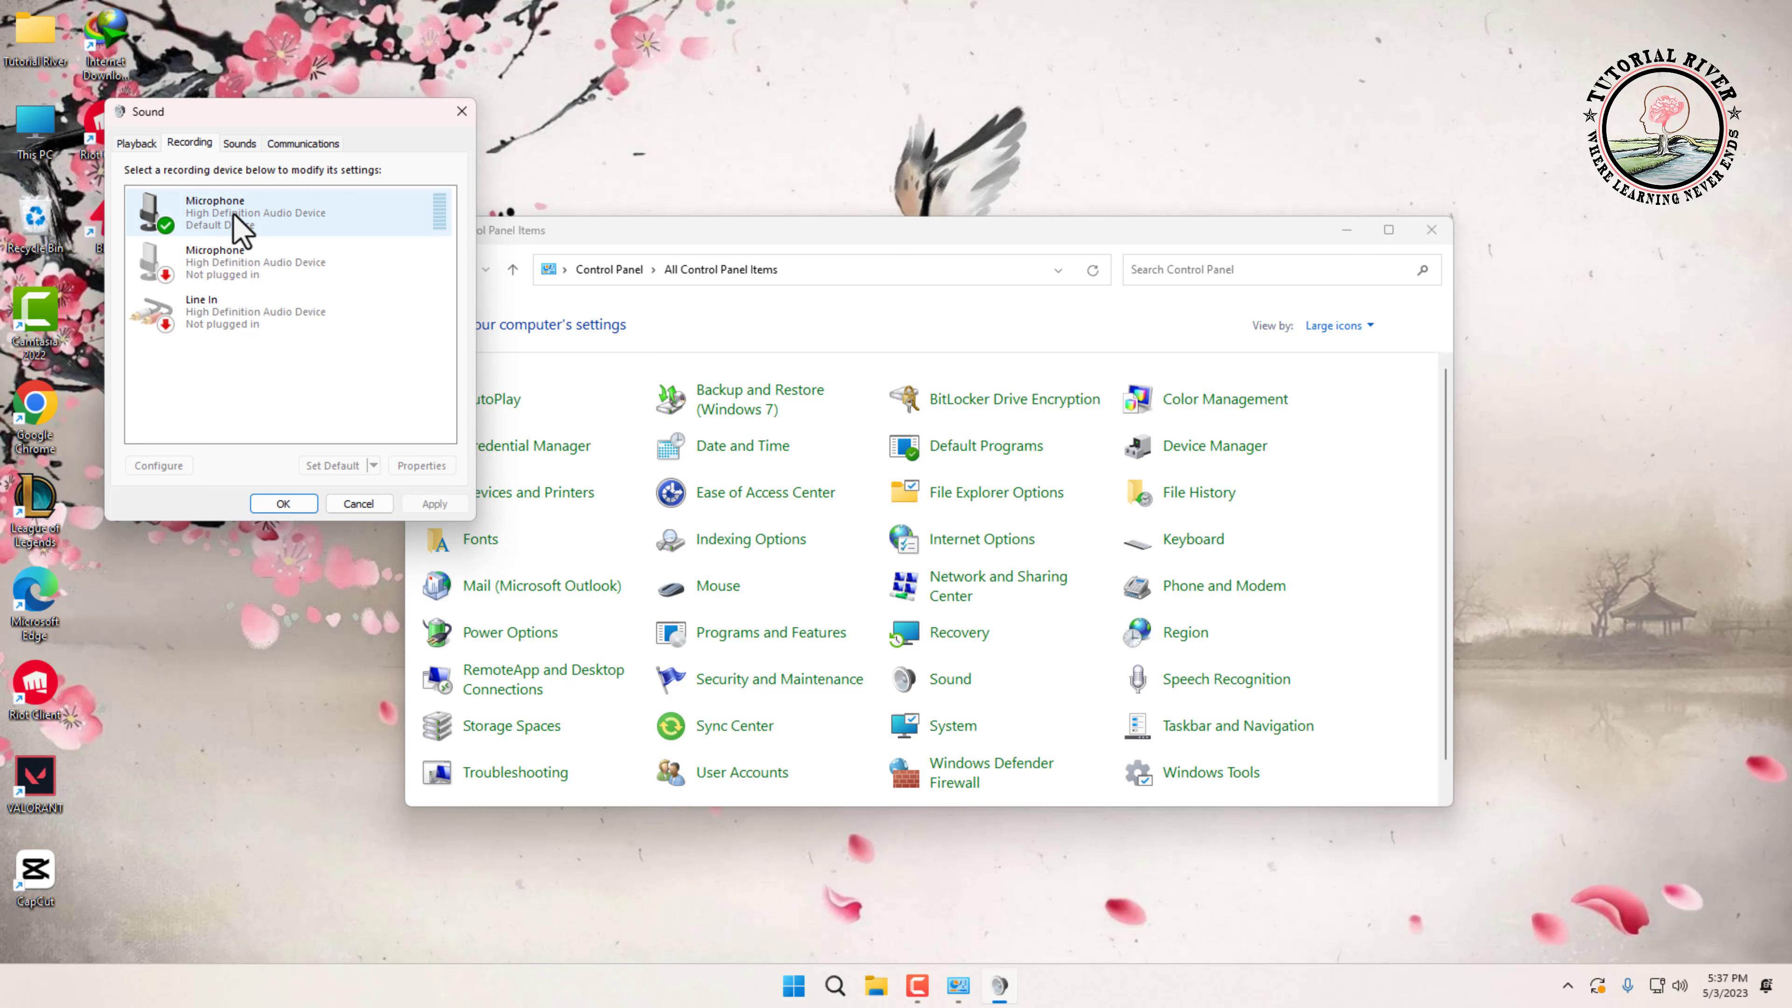
Open the default Microphone's Properties at the Advanced settings with exclusive mode options.
left_click(421, 465)
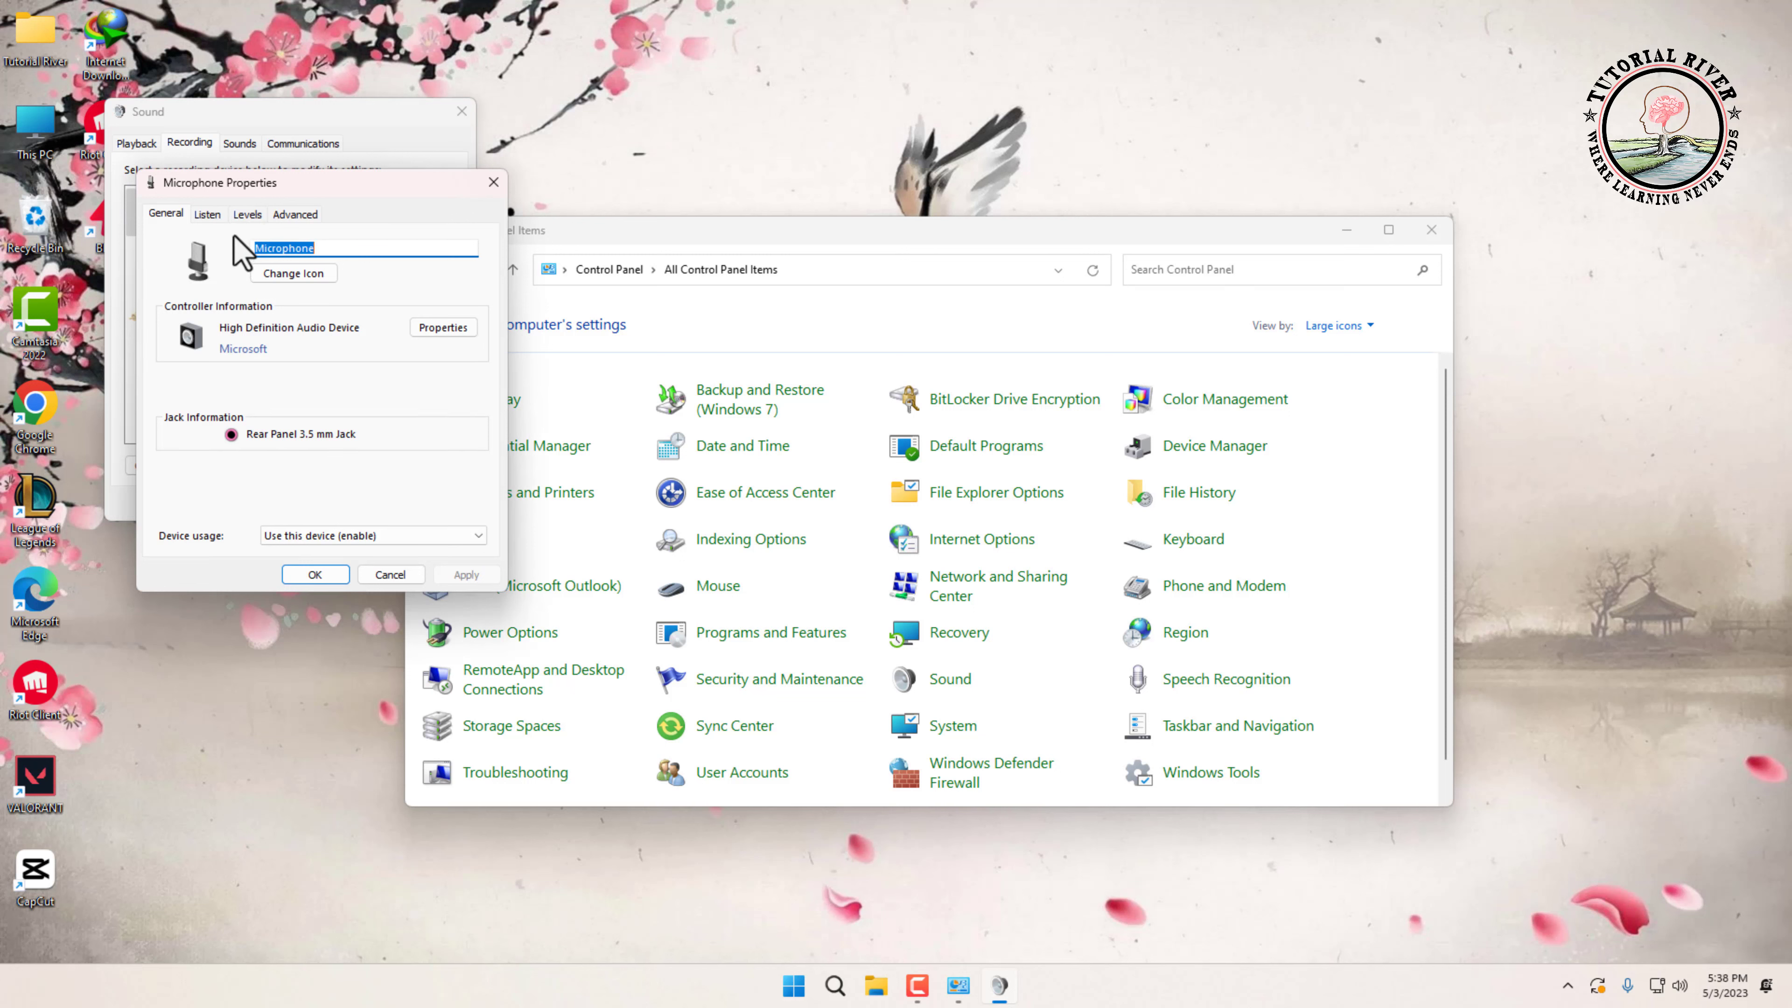
left_click(295, 215)
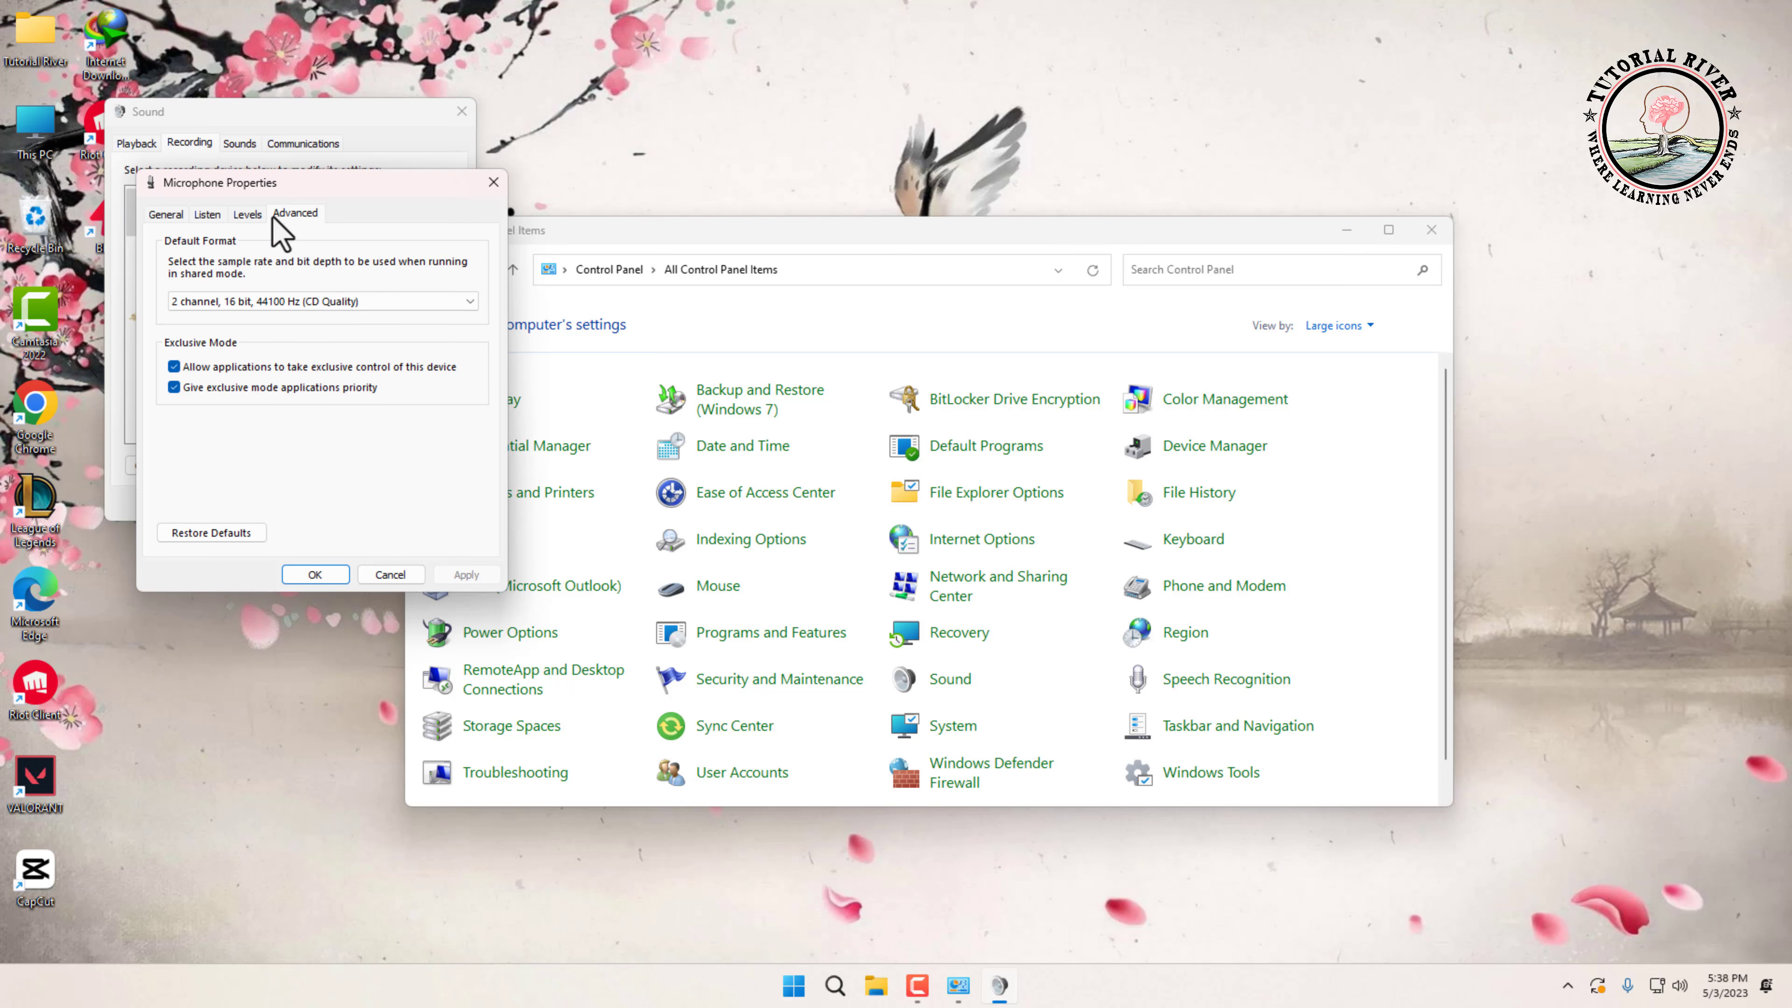
Uncheck 'Allow applications to take exclusive control of this device', apply it and close with OK.
left_click(173, 366)
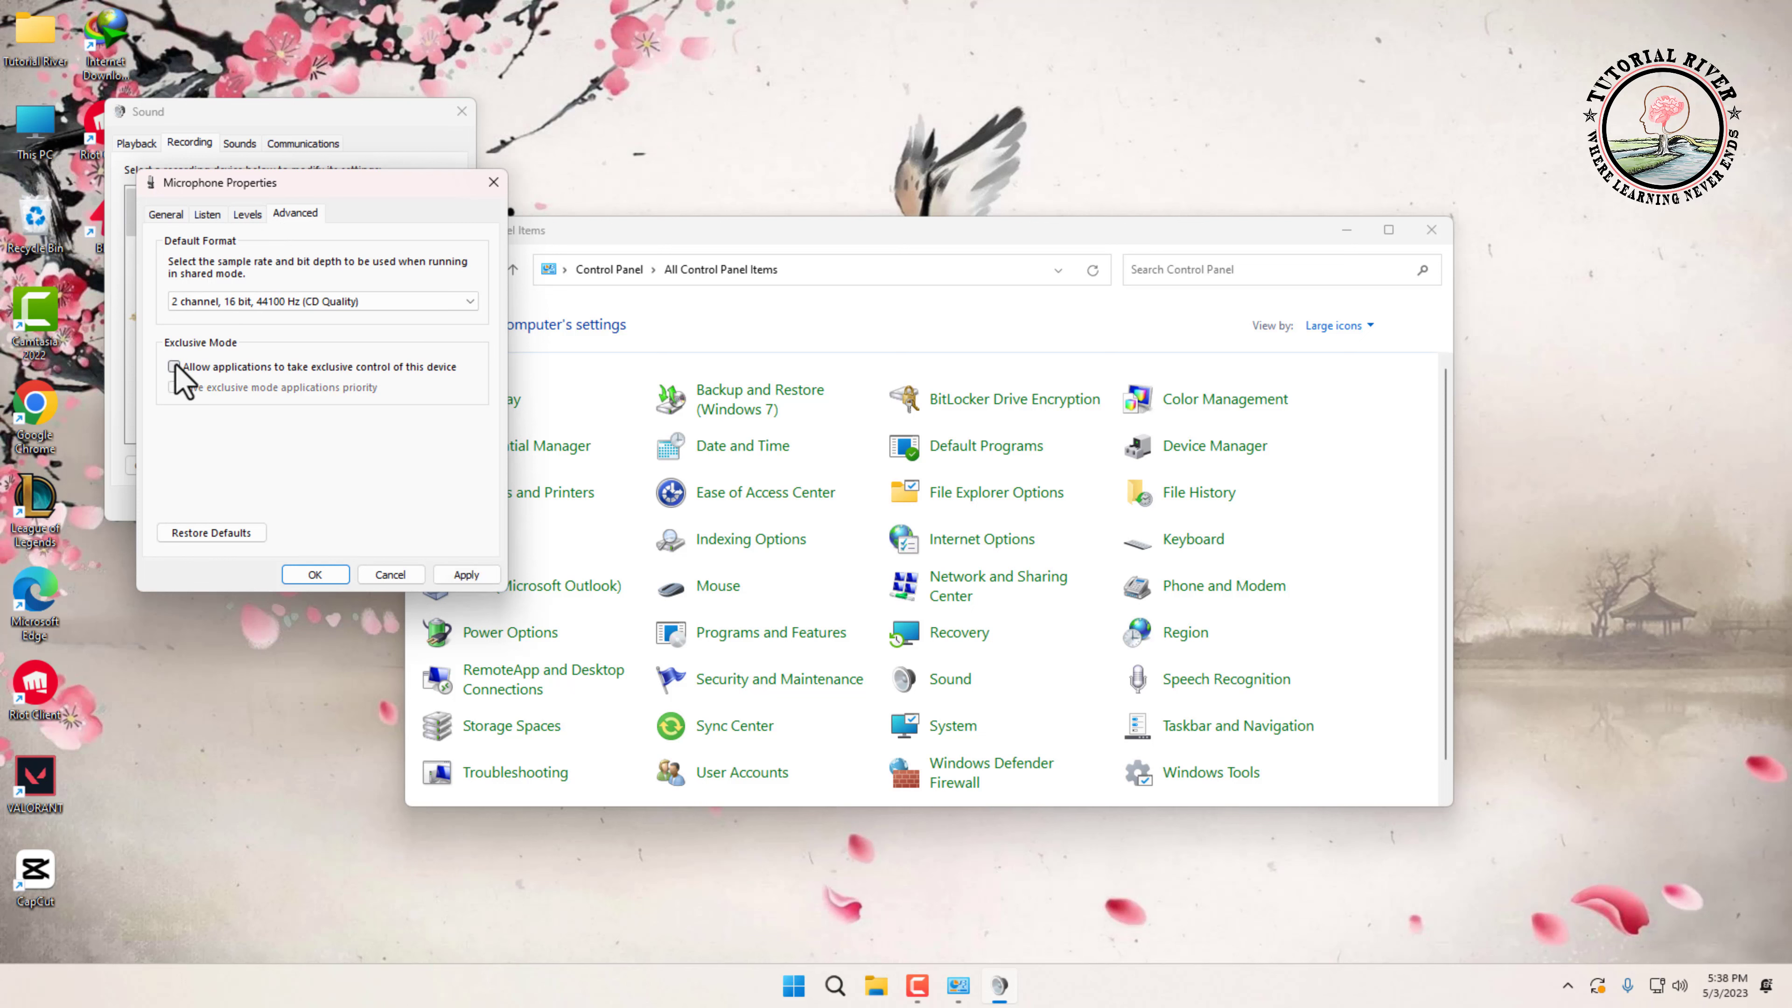
left_click(174, 366)
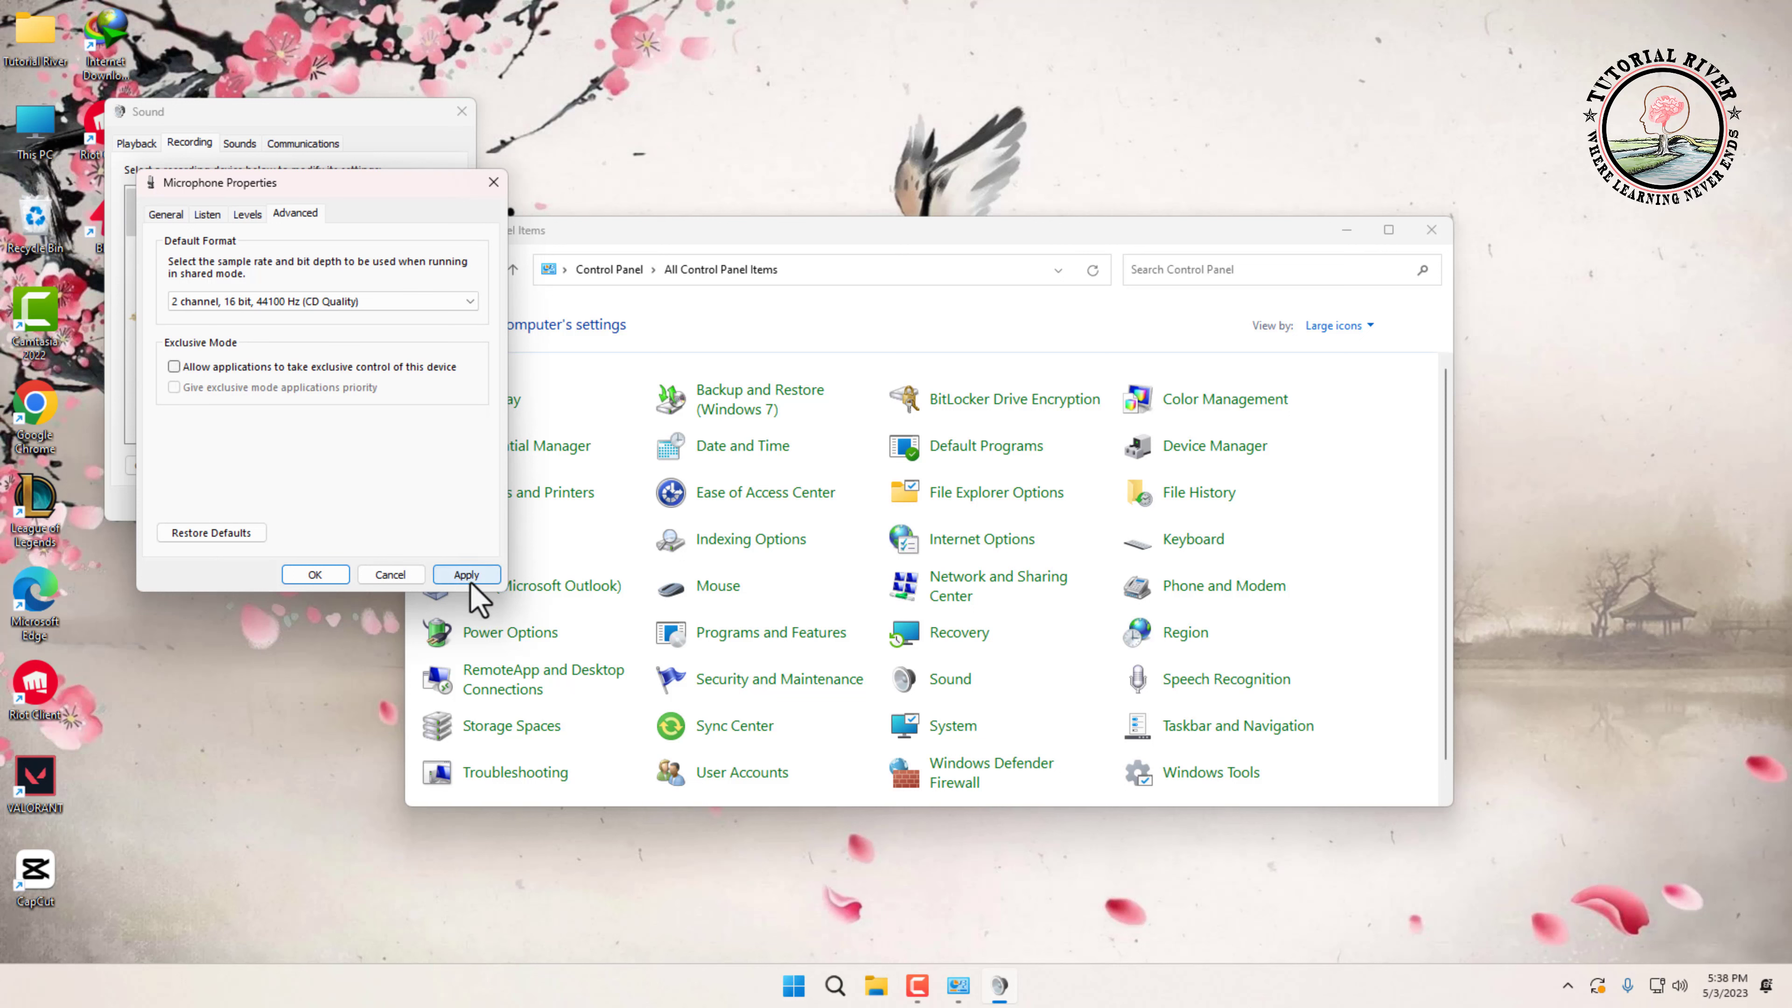
left_click(467, 574)
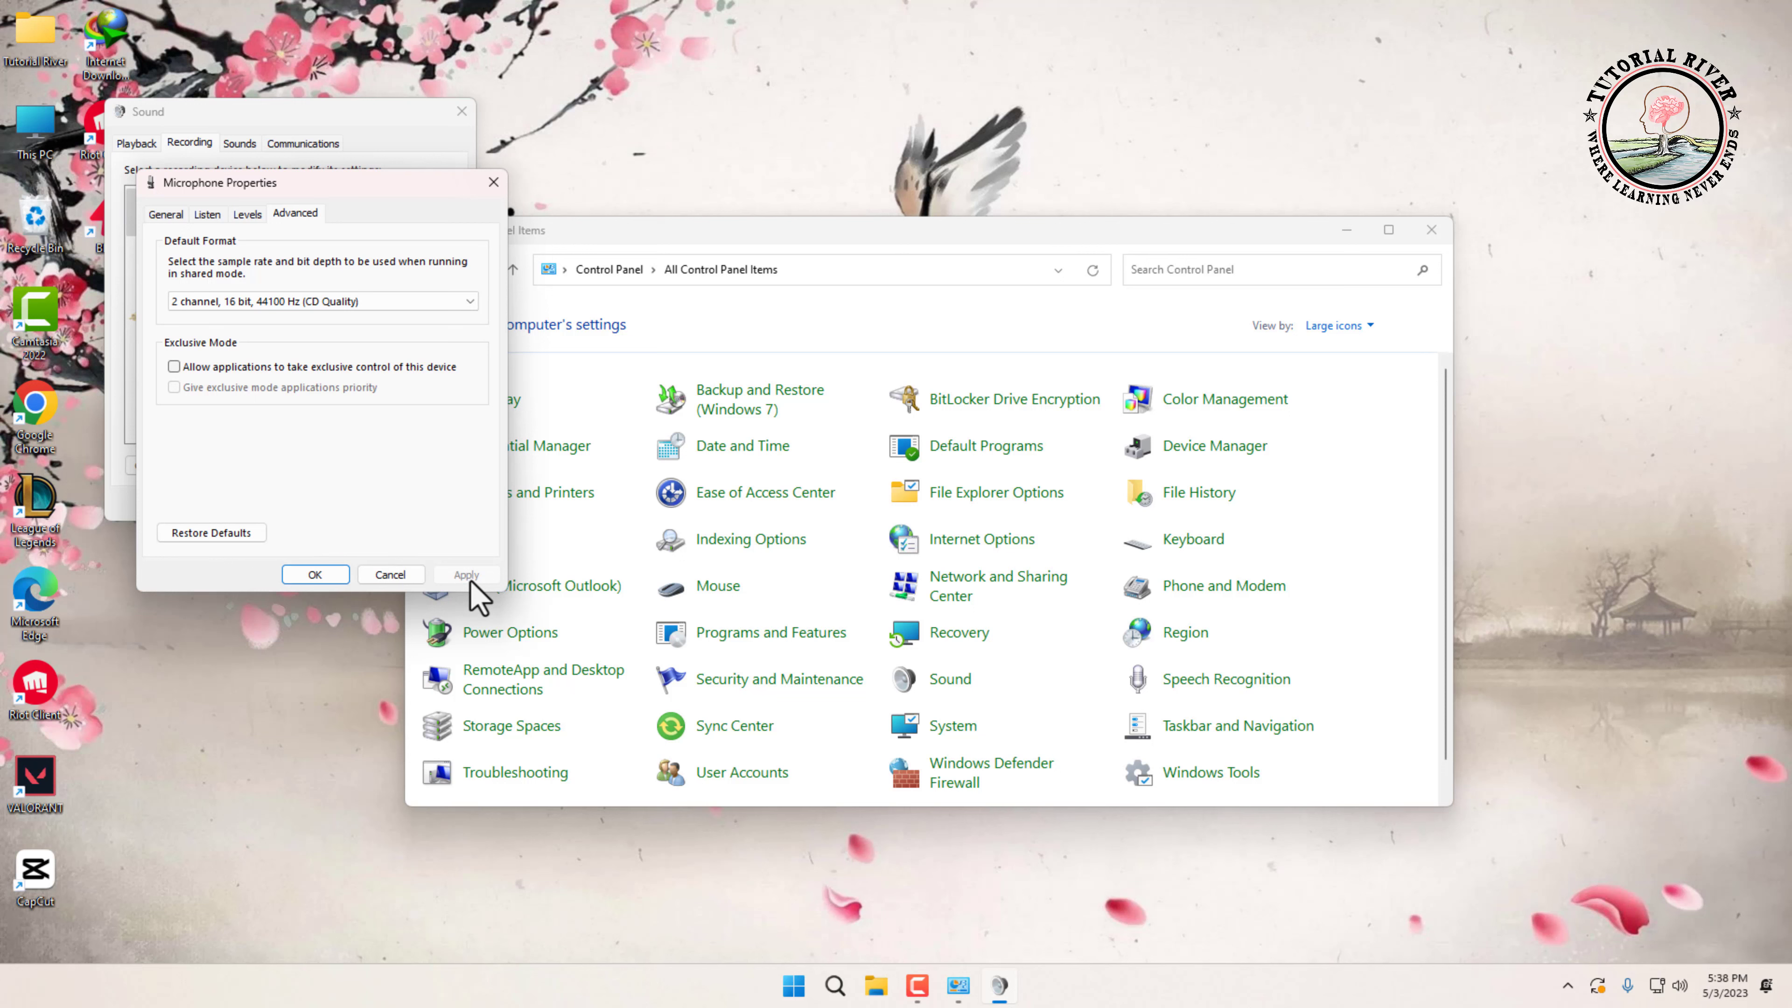
left_click(315, 574)
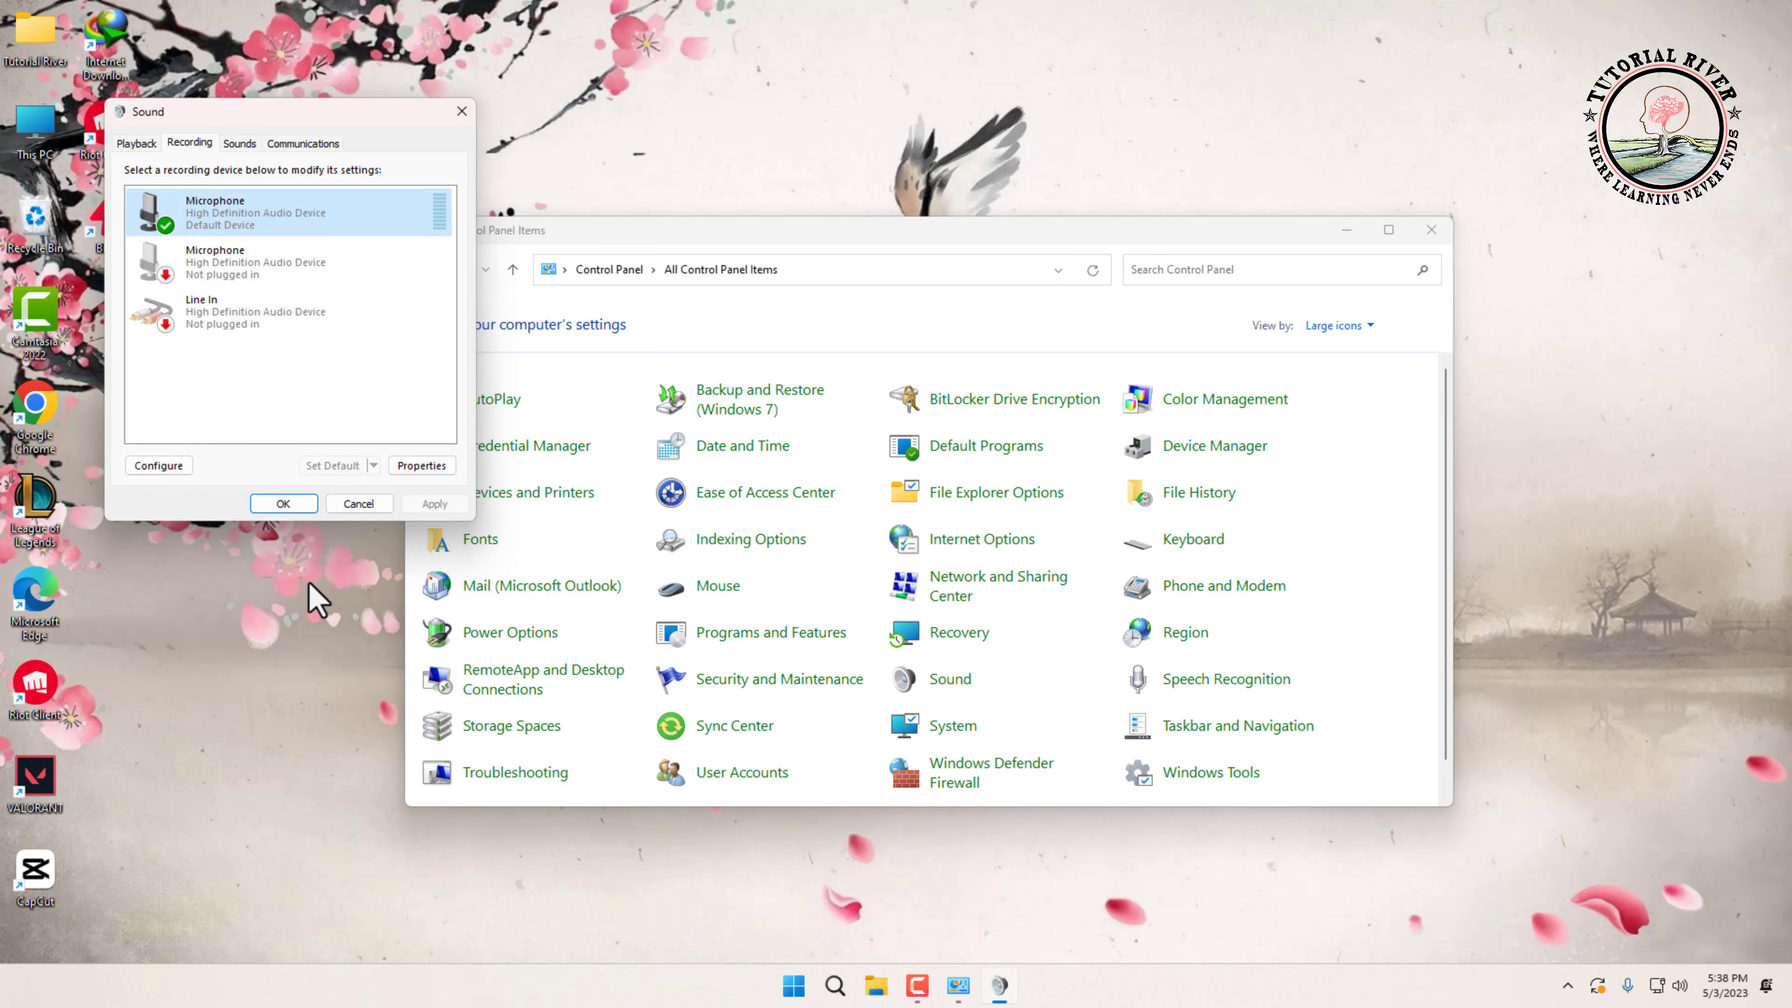
mouse_move(315, 582)
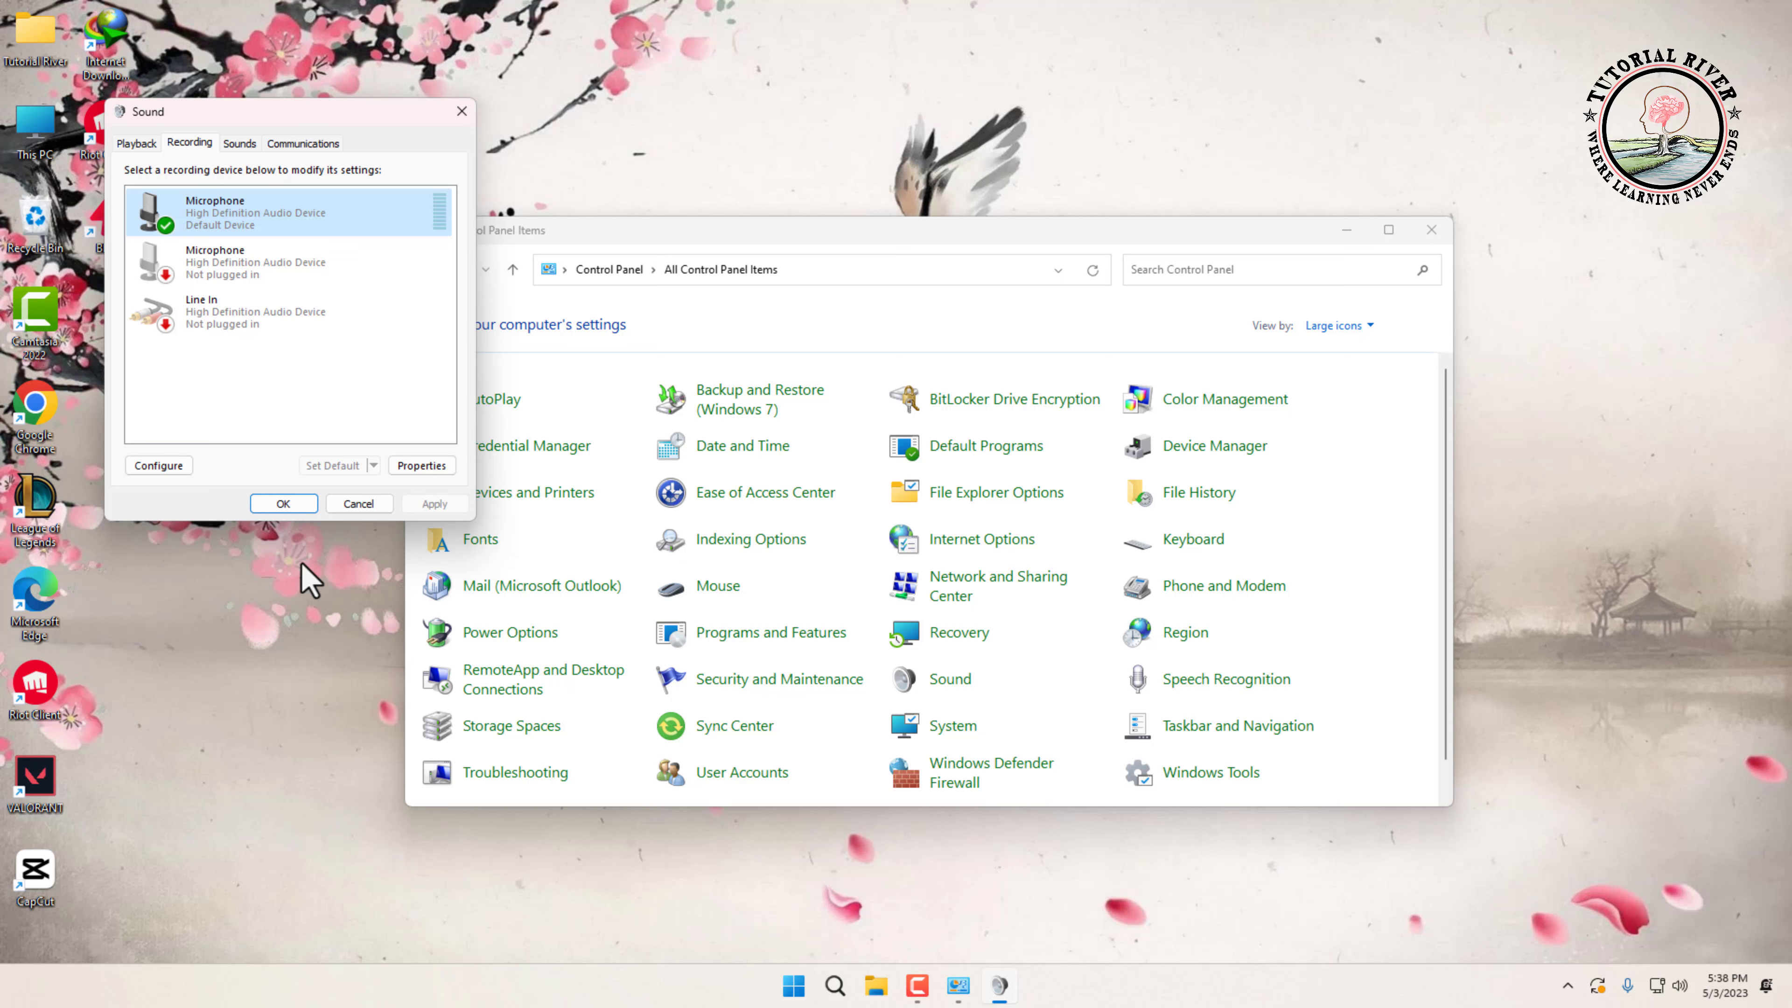
Close the Sound dialog with OK, leaving Control Panel open.
left_click(282, 503)
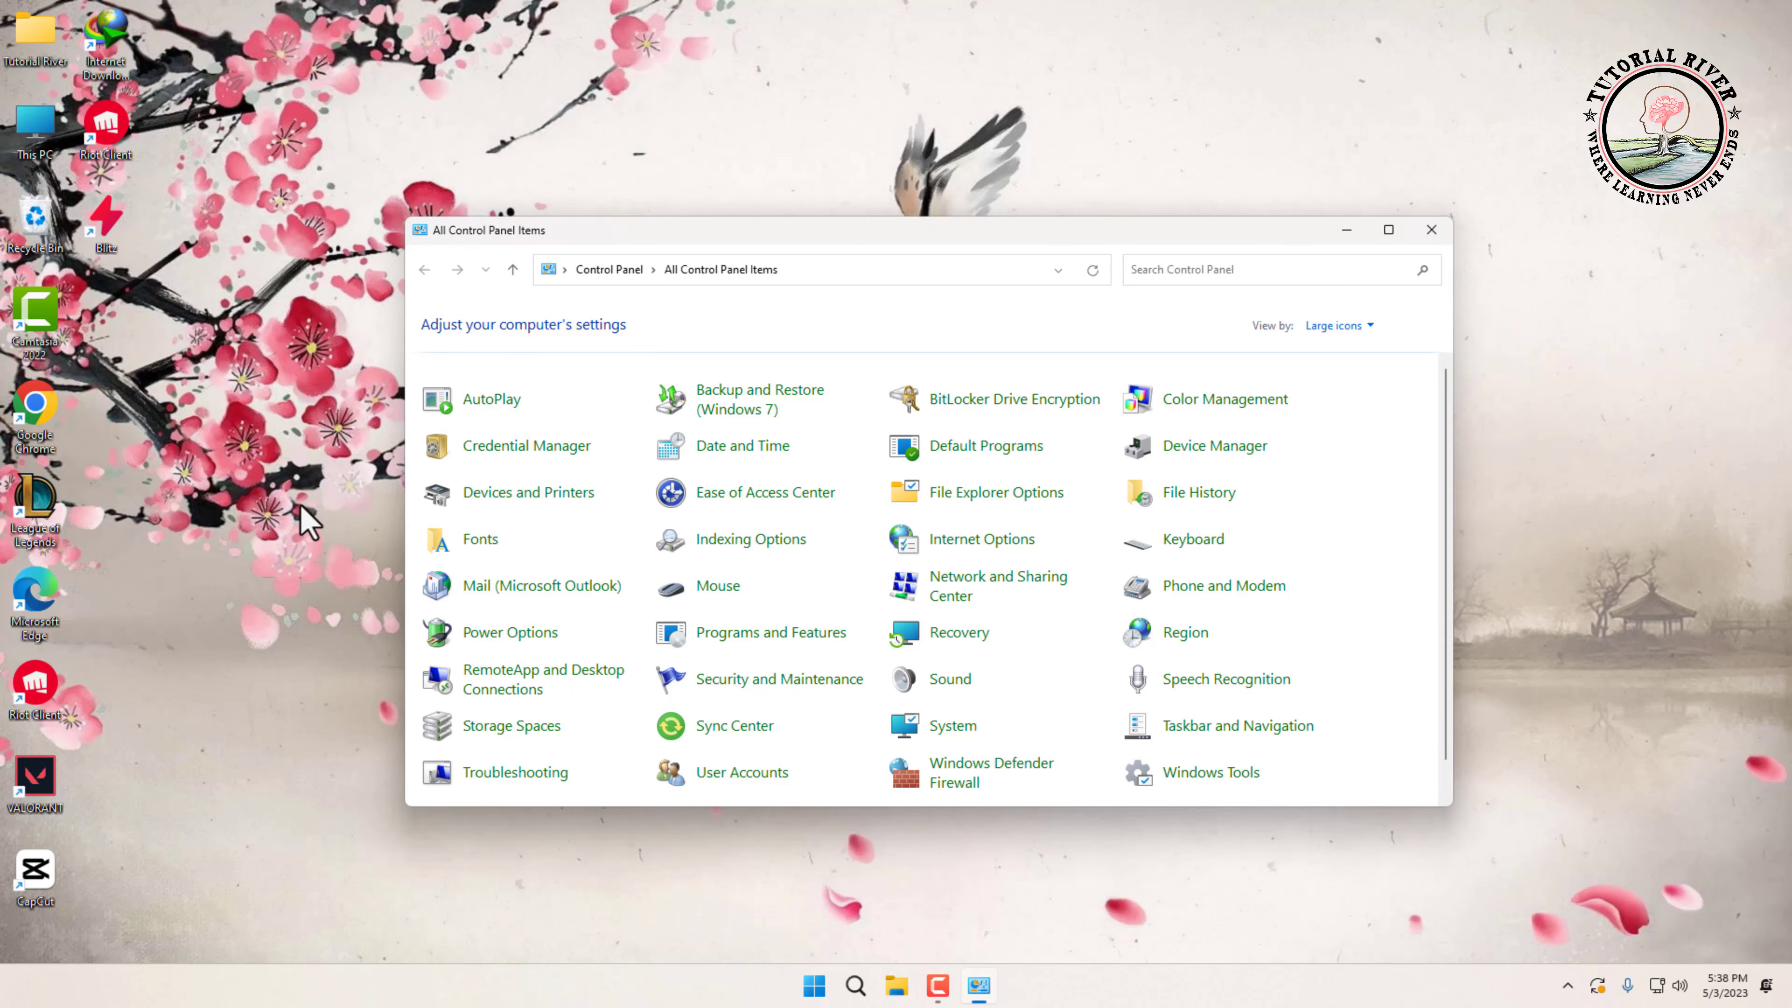